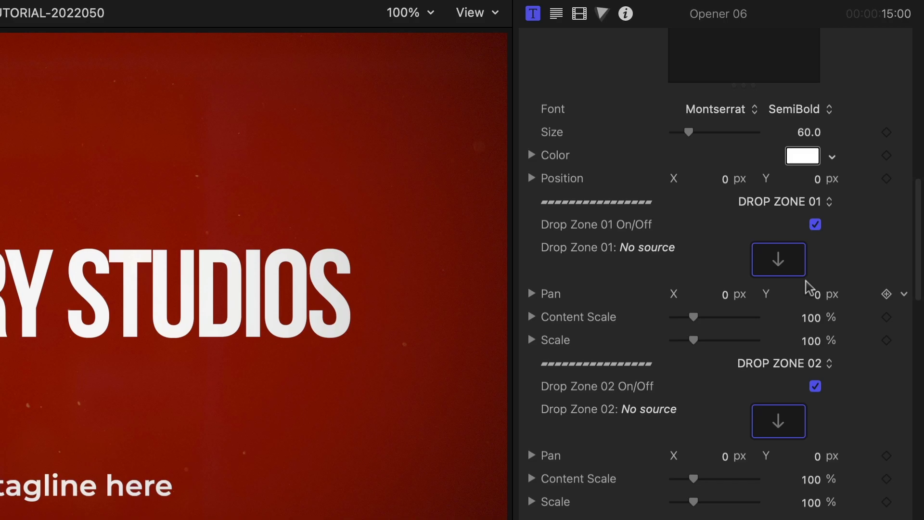
Step: Assign a Tutorial library clip as the source for Drop Zone 01 and apply it
left_click(777, 259)
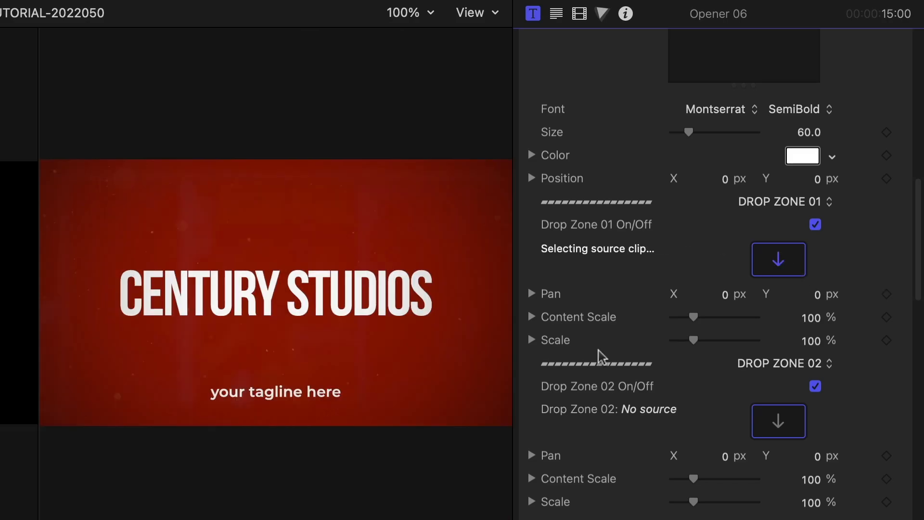
left_click(777, 259)
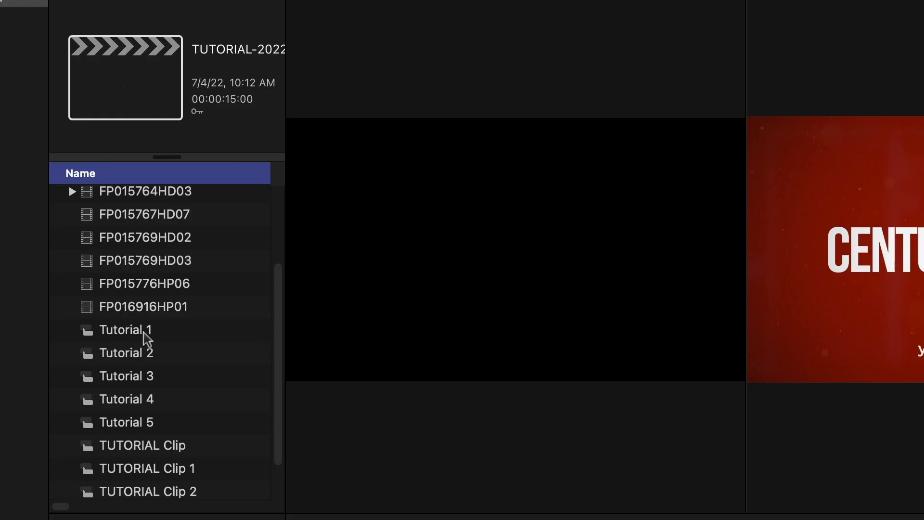
left_click(124, 329)
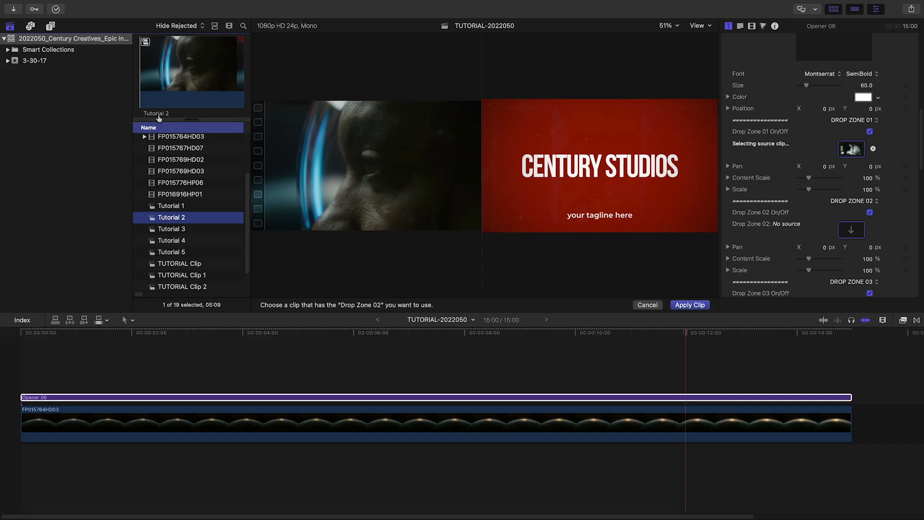
left_click(172, 239)
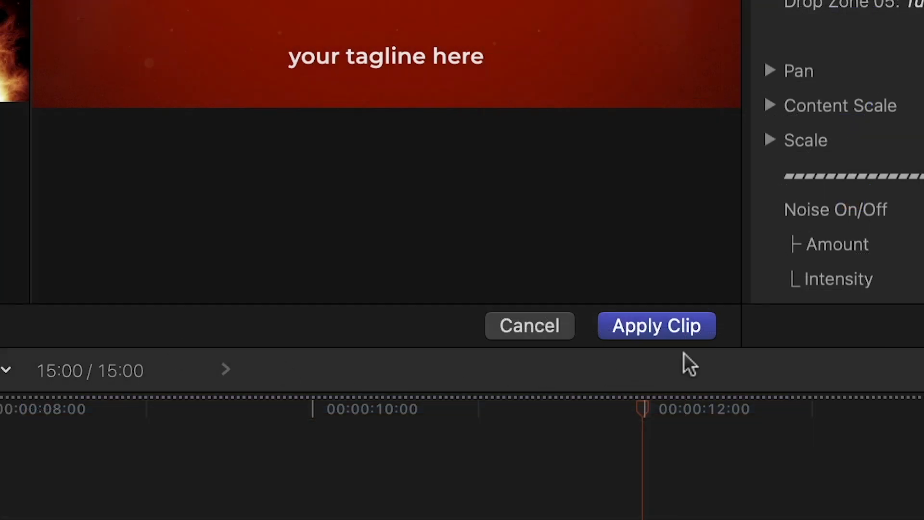
left_click(655, 325)
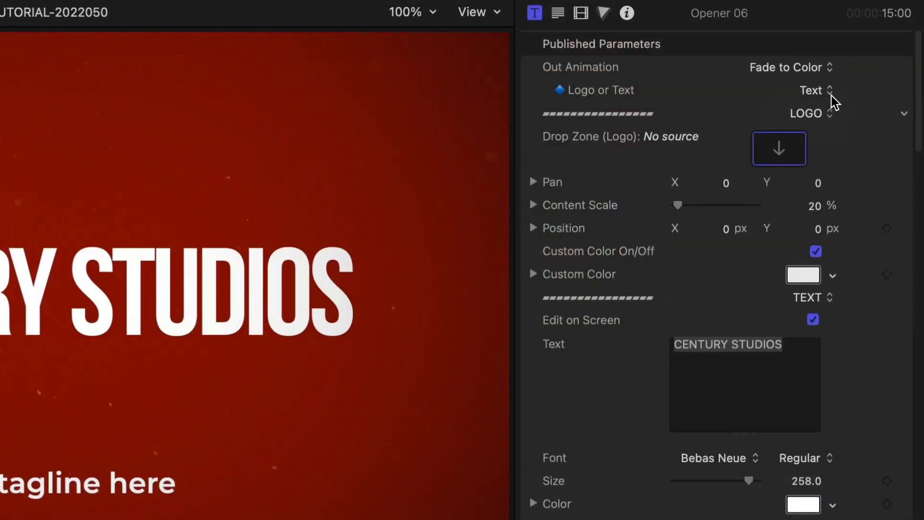
Step: Switch the Logo or Text parameter to Logo so the CENTURY CREATIVES logo replaces the title
left_click(813, 90)
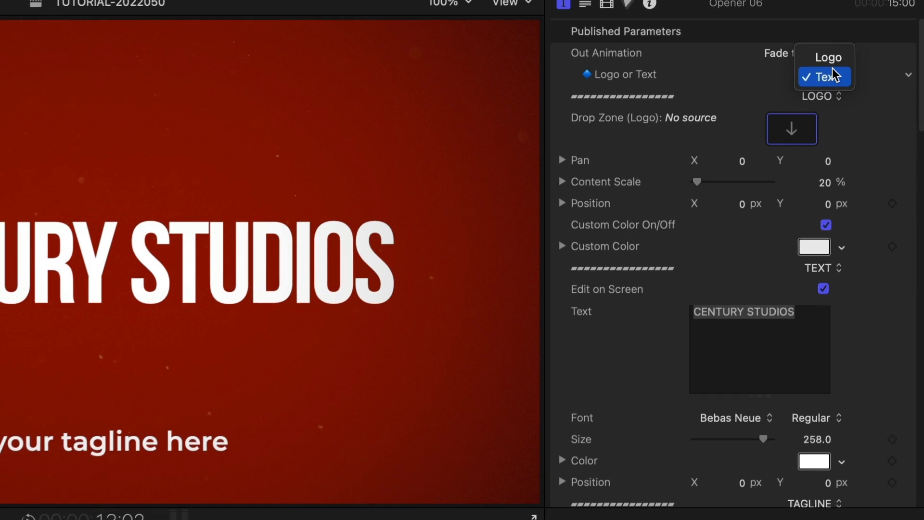
left_click(828, 57)
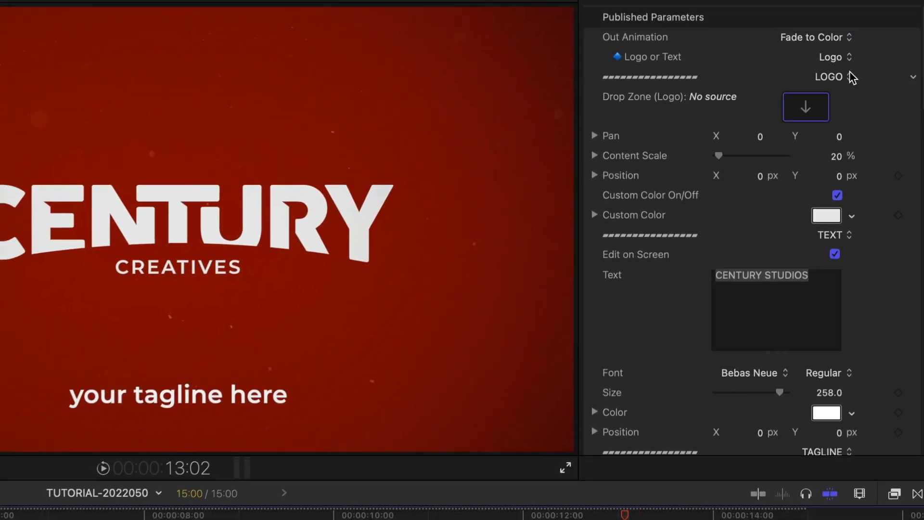
left_click(835, 57)
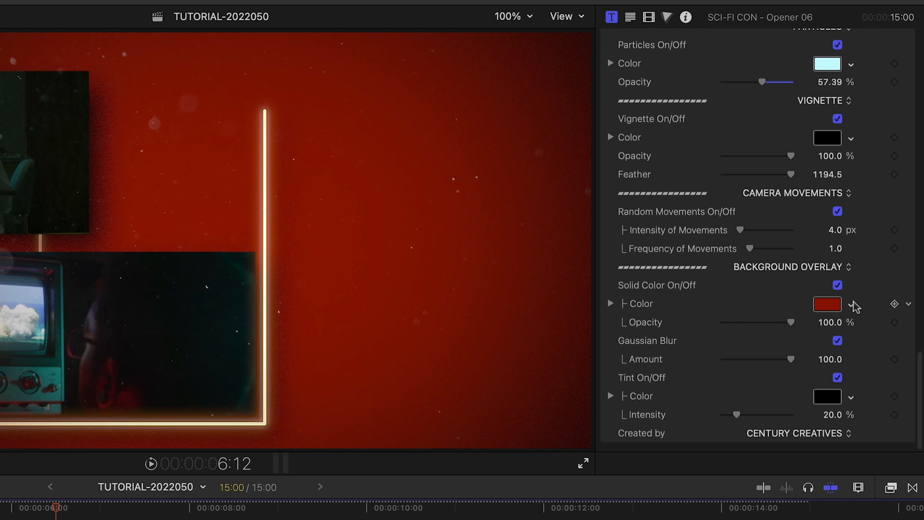
Step: Turn off the solid red background and set the tint colour to cyan
left_click(837, 285)
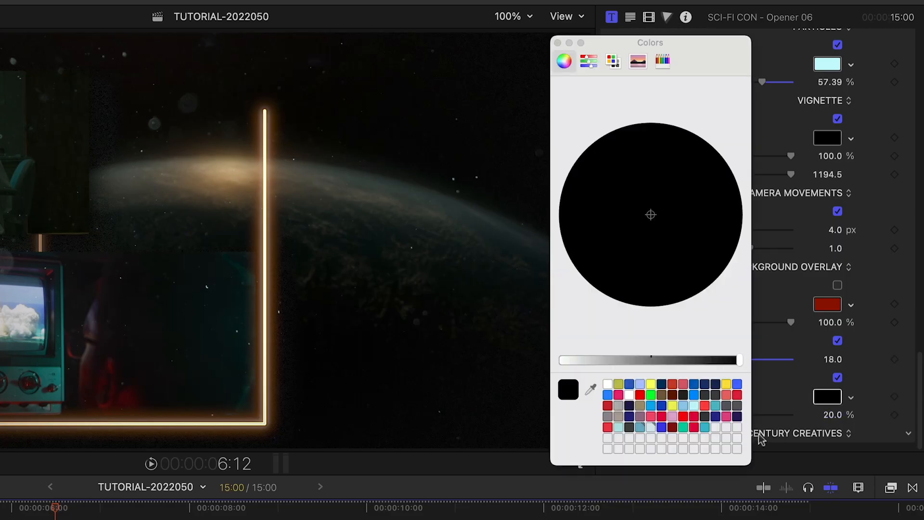
left_click(563, 61)
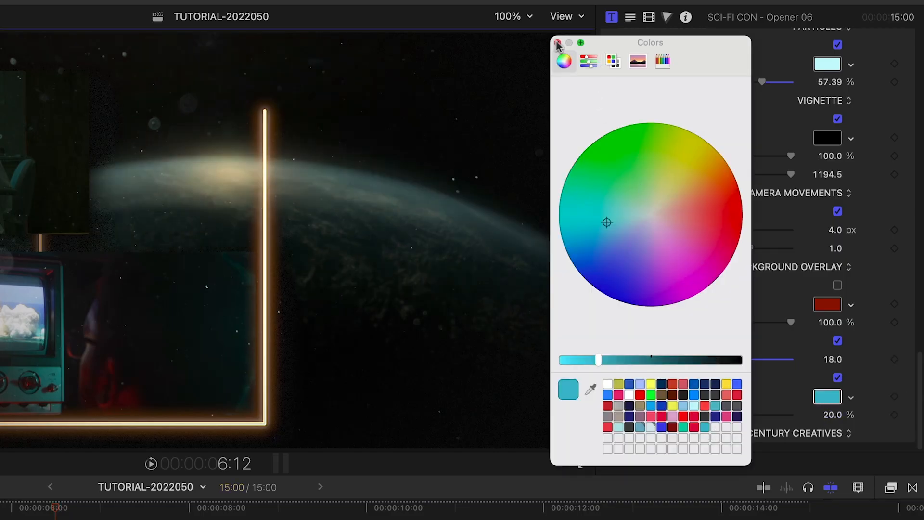